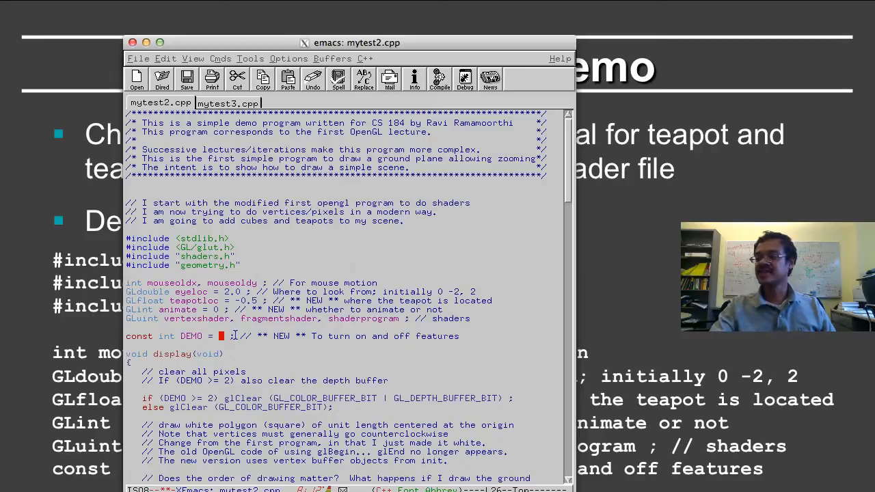
pyautogui.write('0 ;')
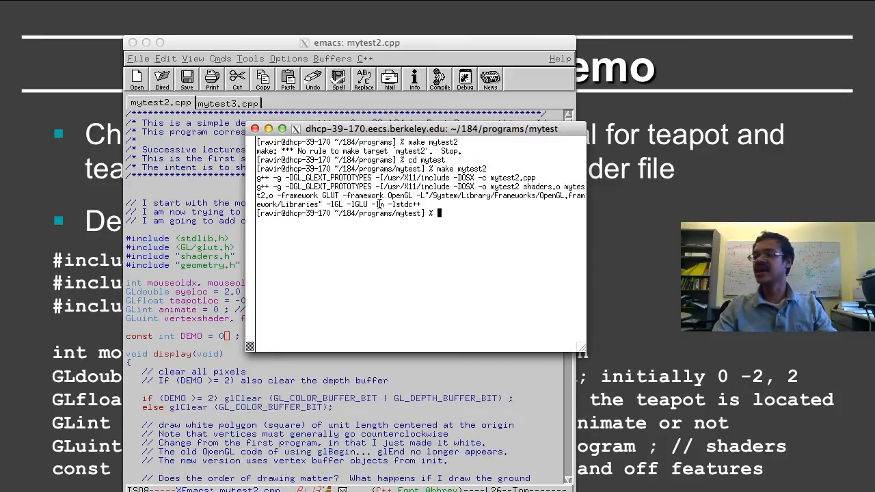
pyautogui.write('mytest')
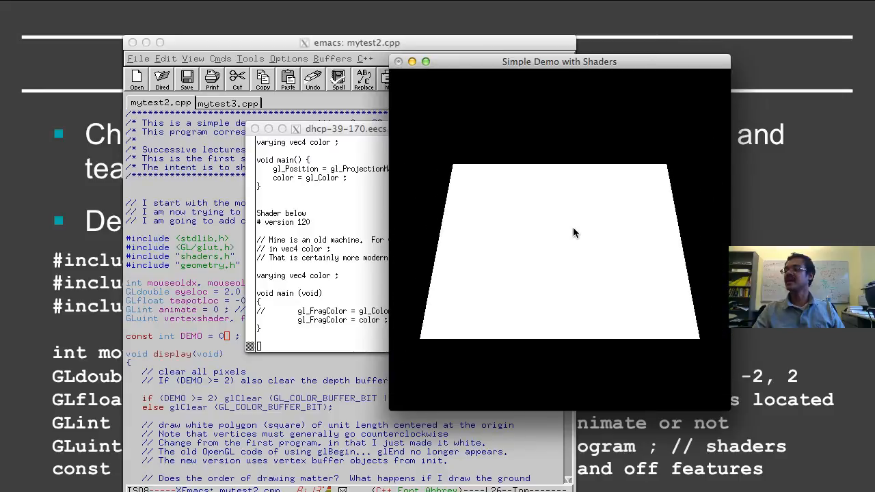
pyautogui.moveTo(544, 219)
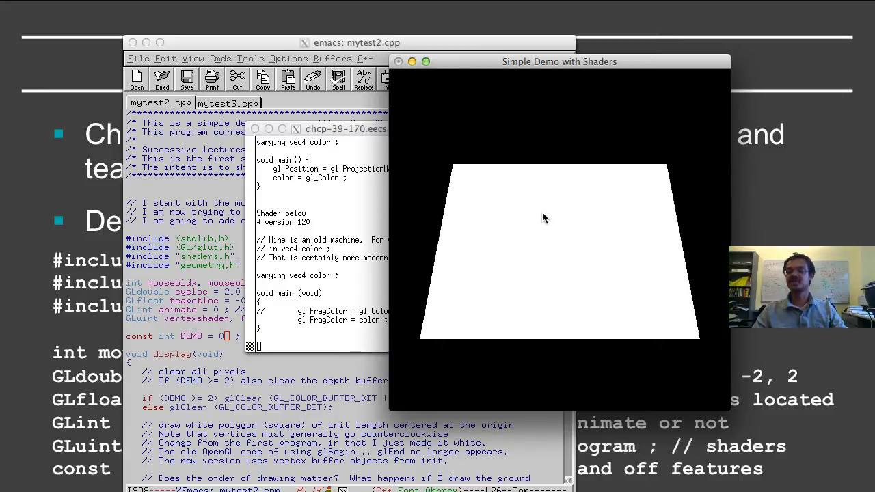